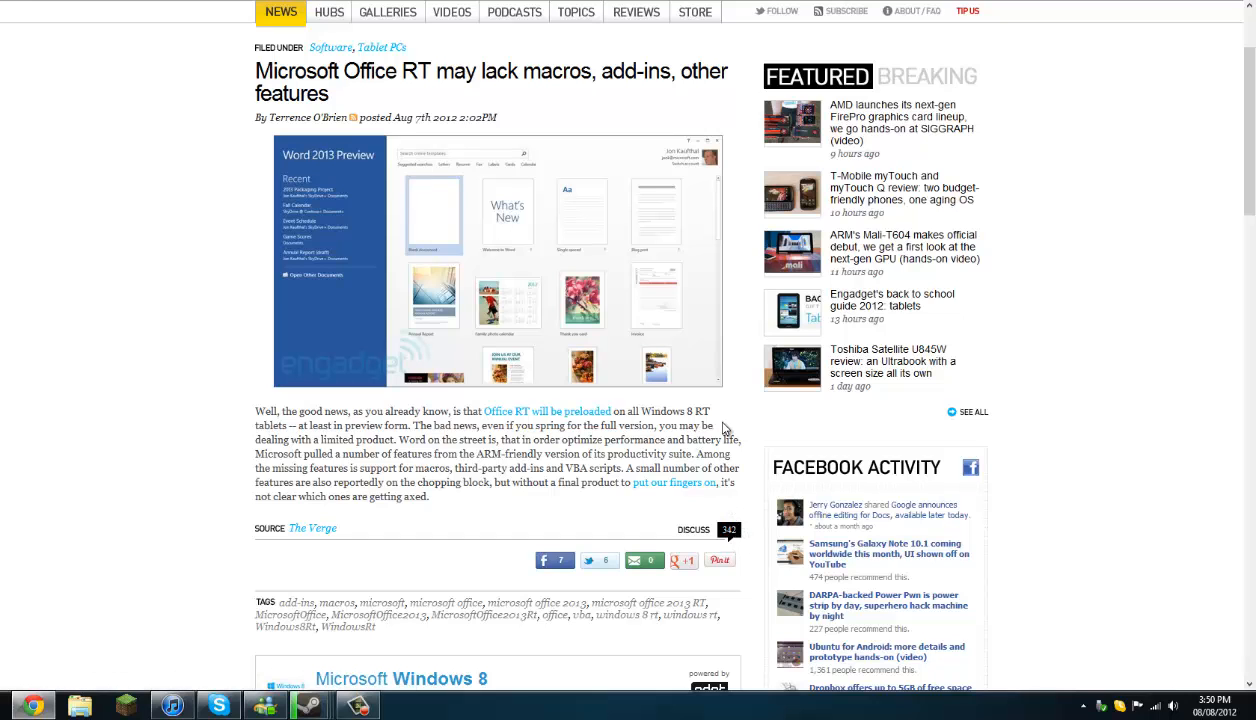
{"action": "mouse_move", "coordinate": [684, 420]}
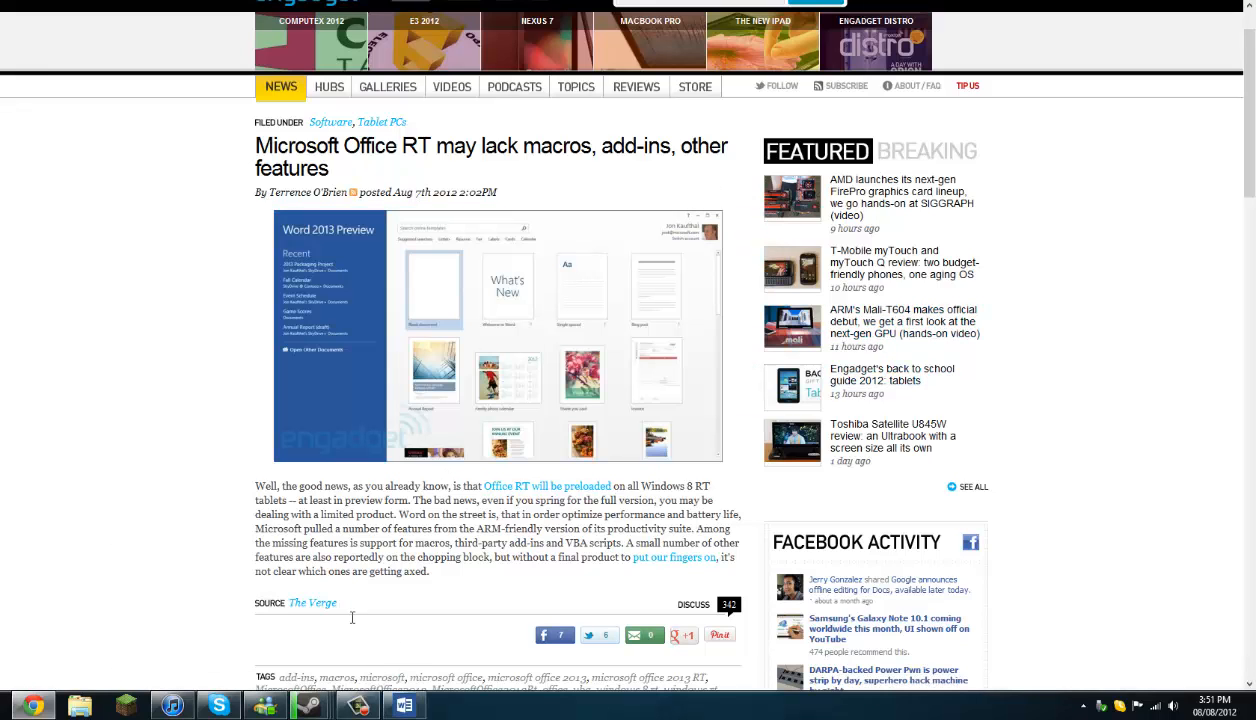
Launch Word 2013 Preview from the taskbar and start a new blank document.
{"action": "left_click", "coordinate": [404, 706]}
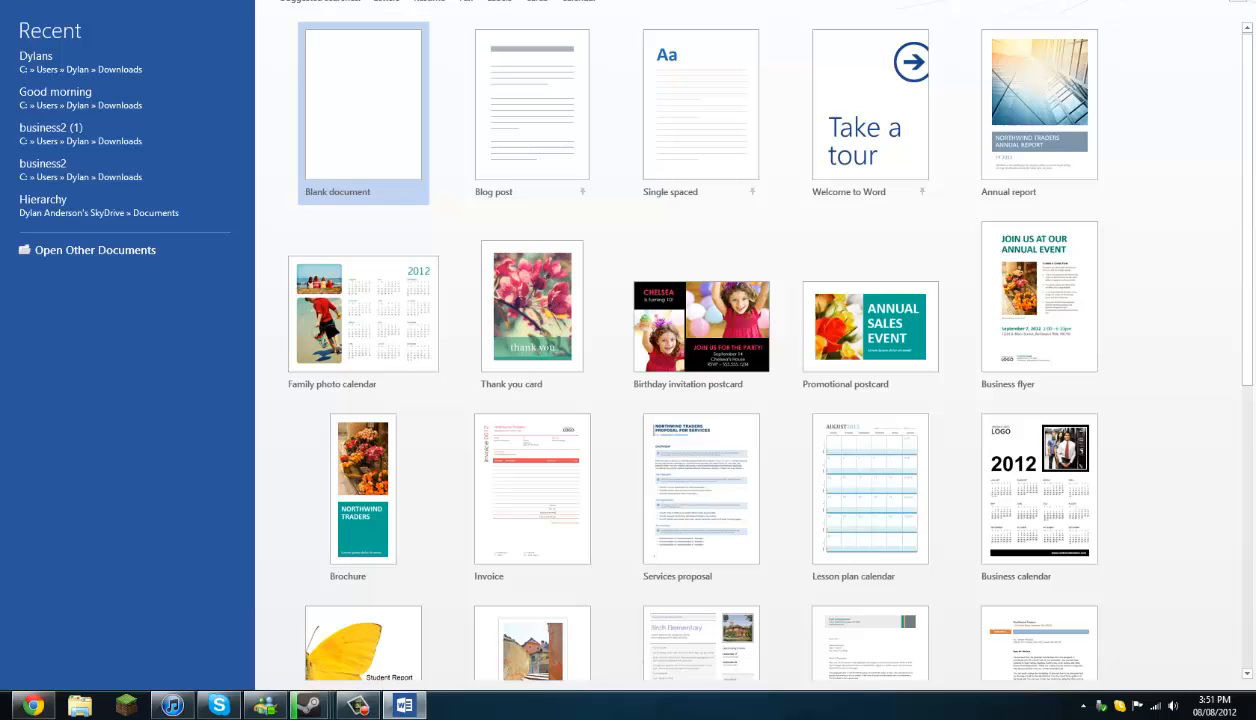
{"action": "left_click", "coordinate": [364, 104]}
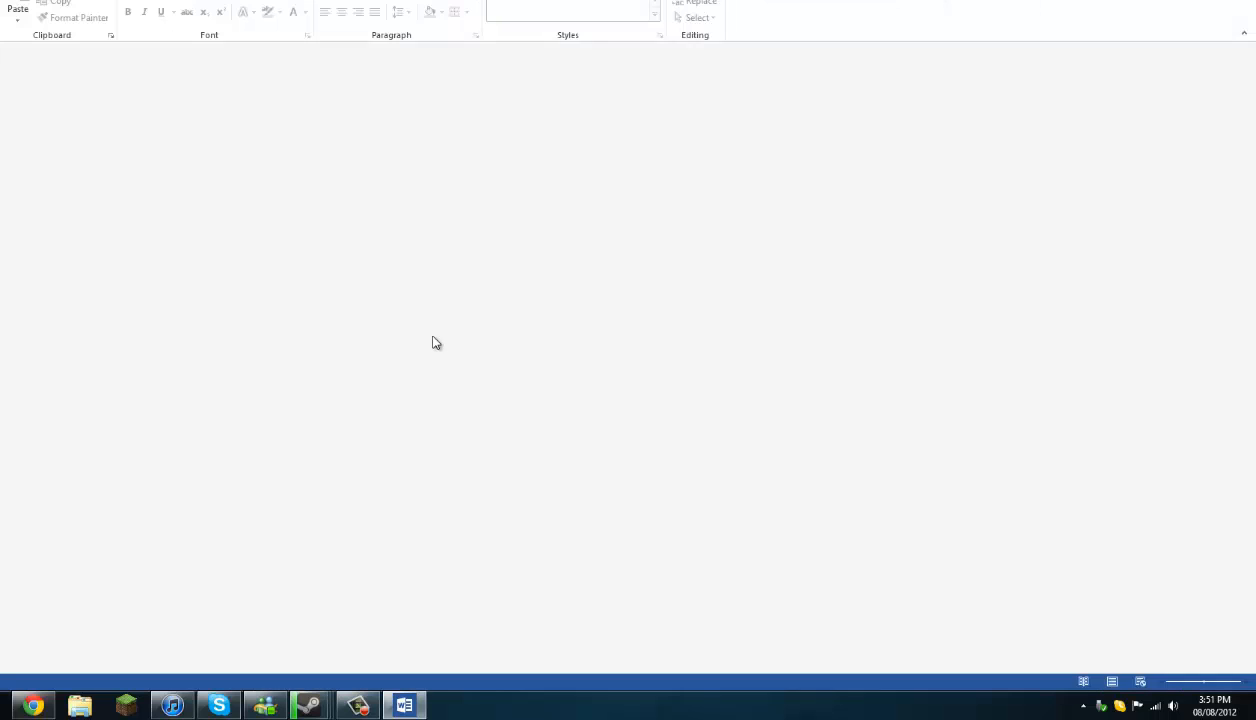